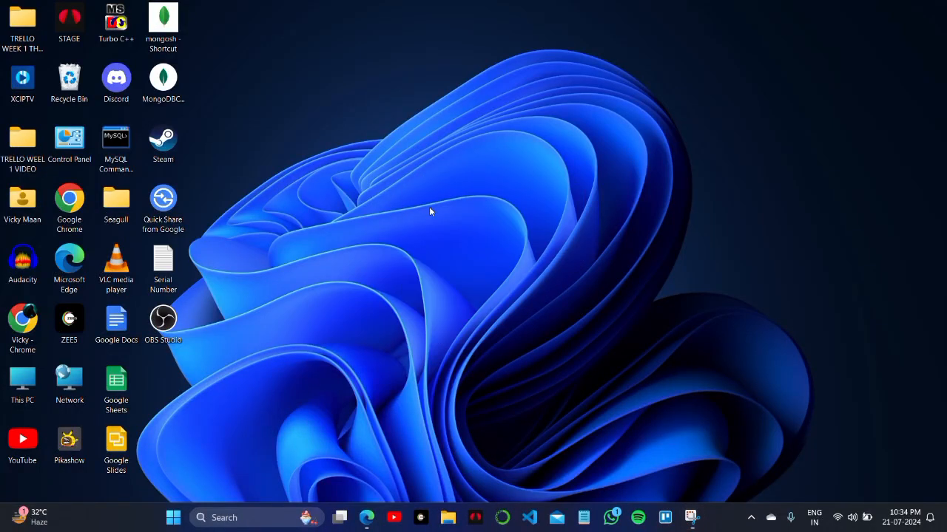
# - Open the ConvertImage 'Convert a AAE picture to JPG online' result from the Bing search
pyautogui.rightClick(431, 212)
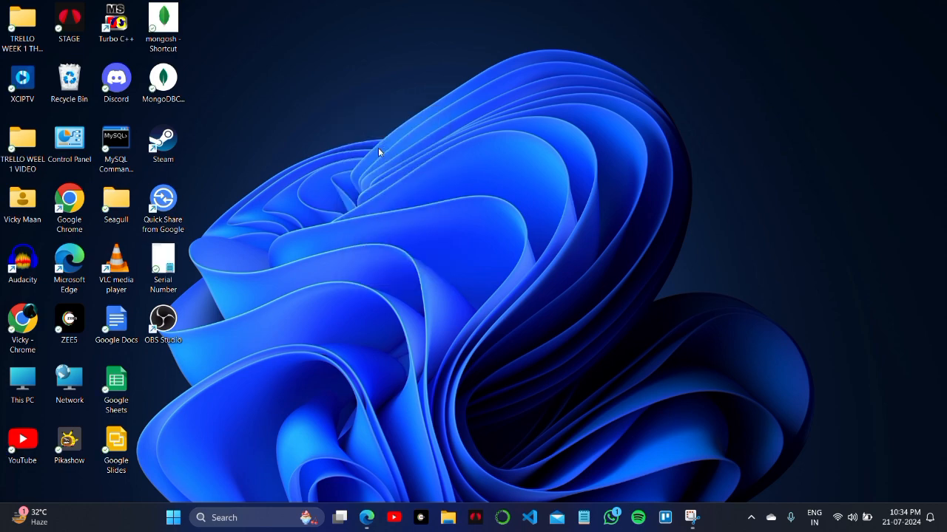
pyautogui.moveTo(323, 462)
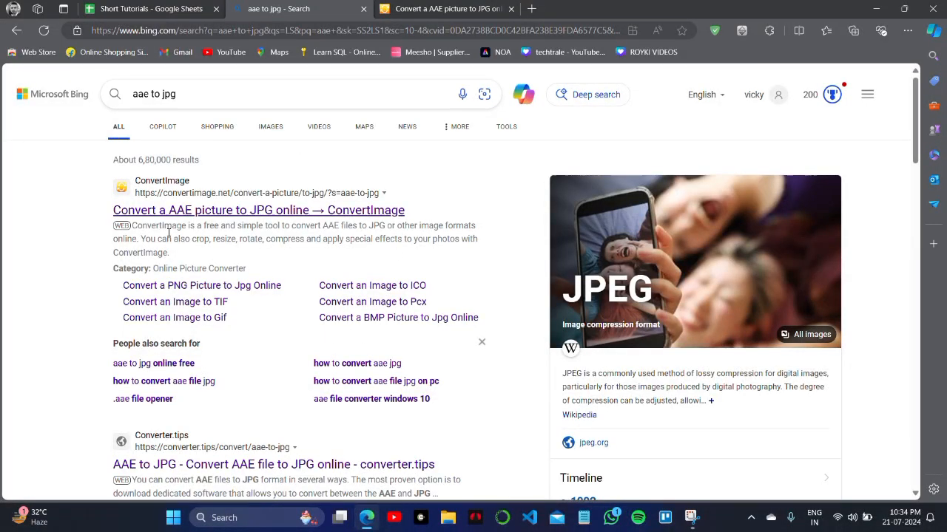
pyautogui.moveTo(269, 146)
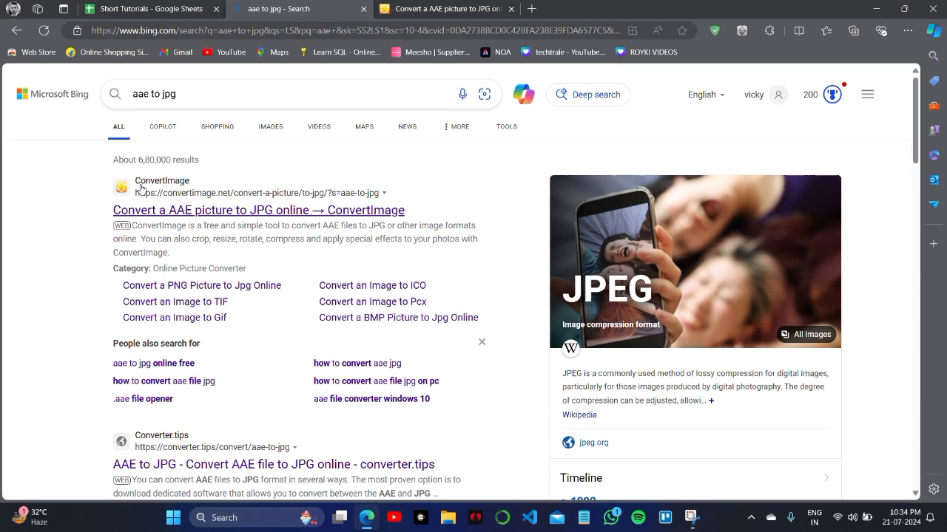
pyautogui.click(257, 210)
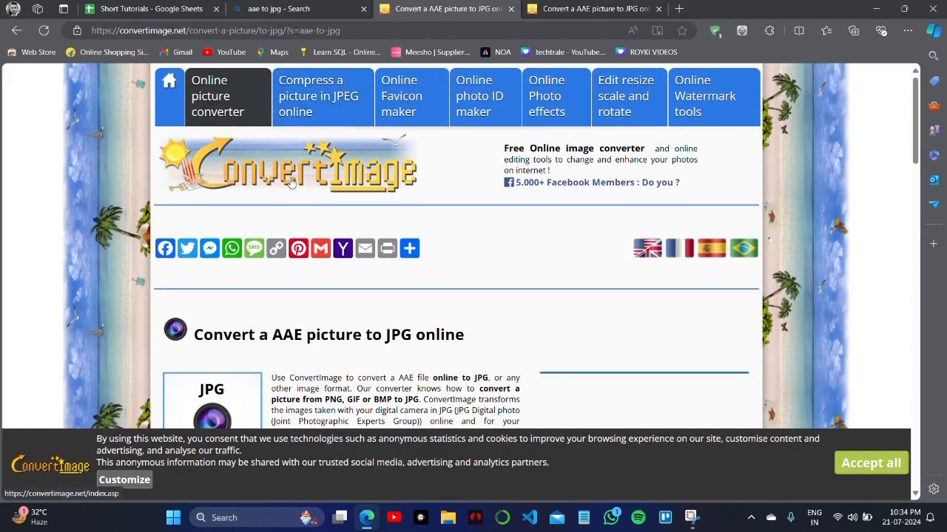
# - Choose JPG as the output format on the converter page
pyautogui.scroll(-3)
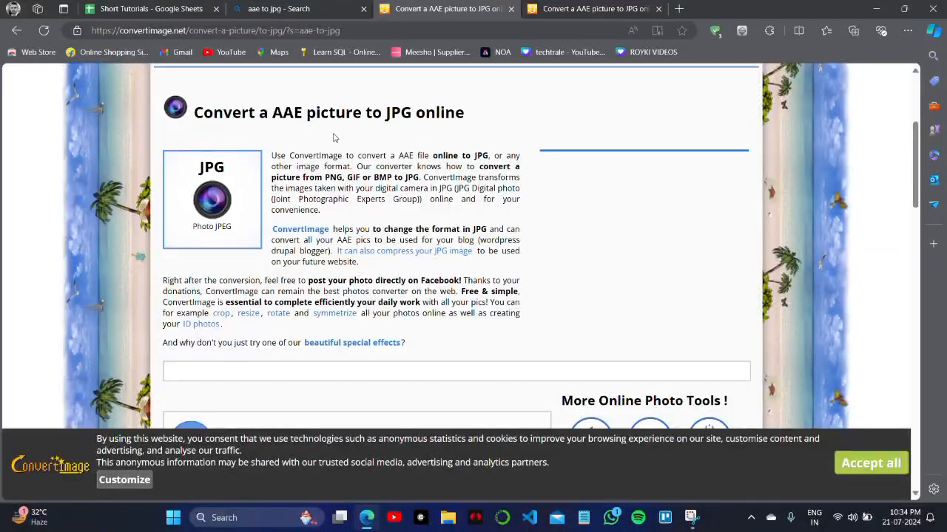
pyautogui.scroll(-3)
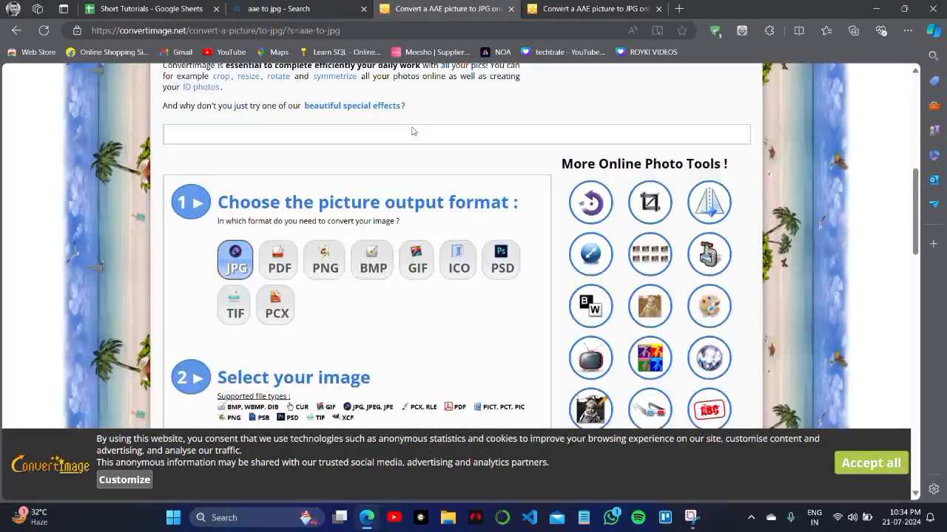
pyautogui.scroll(-3)
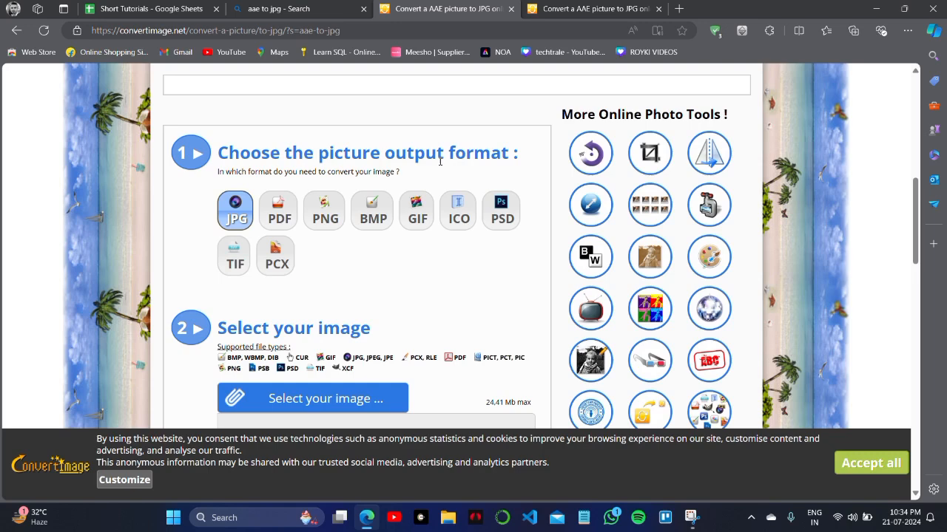
pyautogui.scroll(-3)
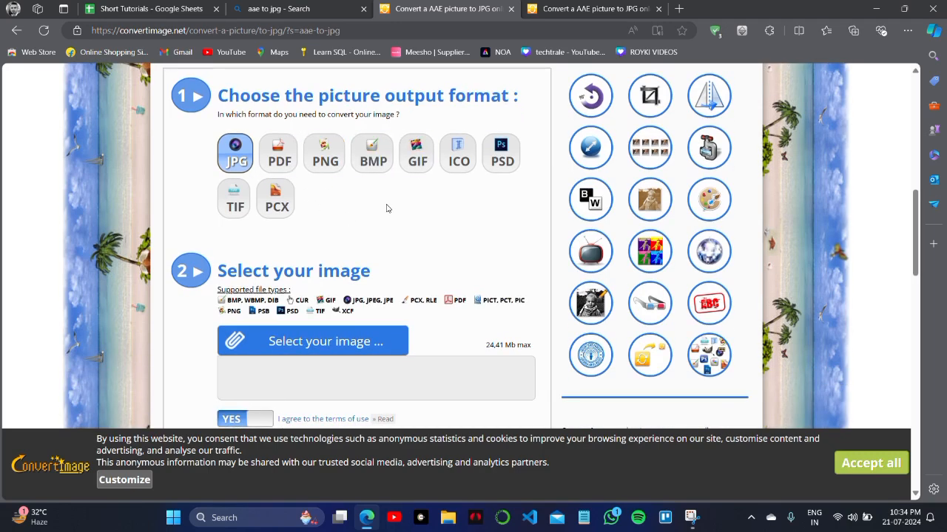
pyautogui.click(235, 152)
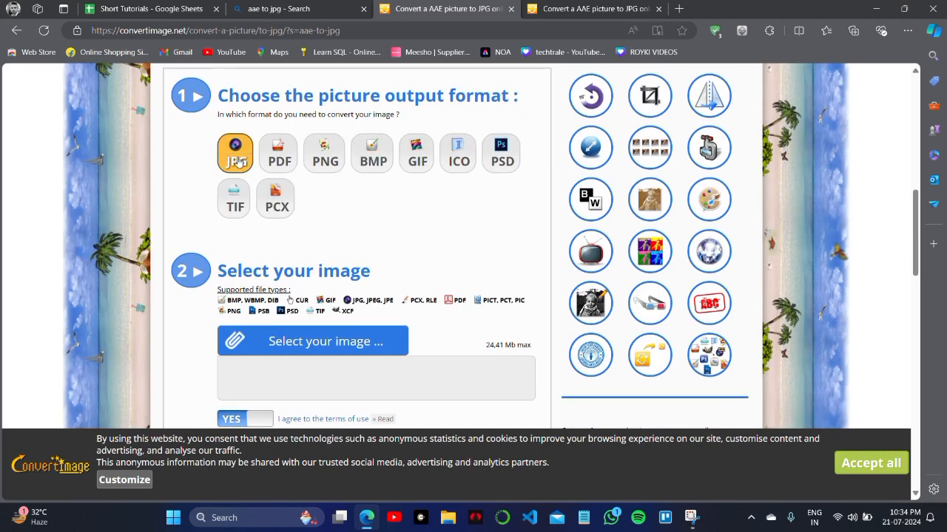
# - Agree to the terms of use and bring the Select image and Convert buttons into view
pyautogui.scroll(-3)
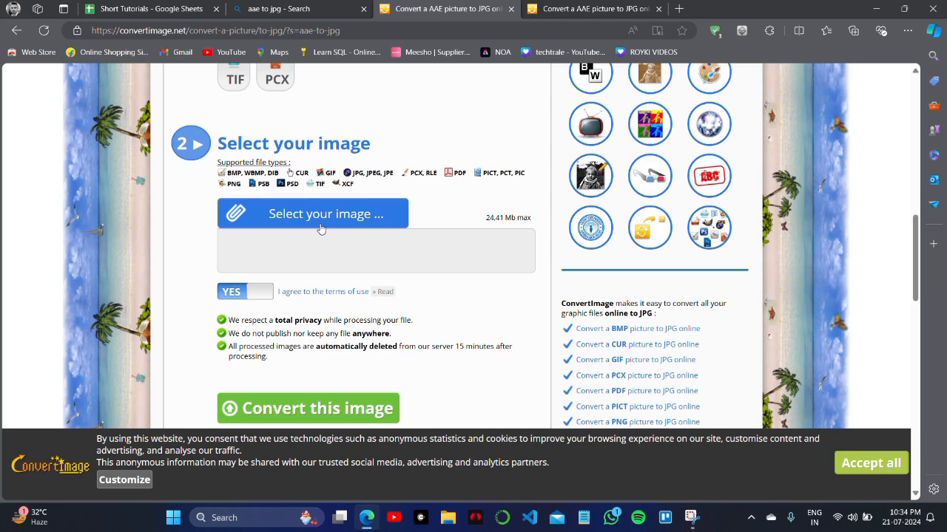
pyautogui.click(321, 213)
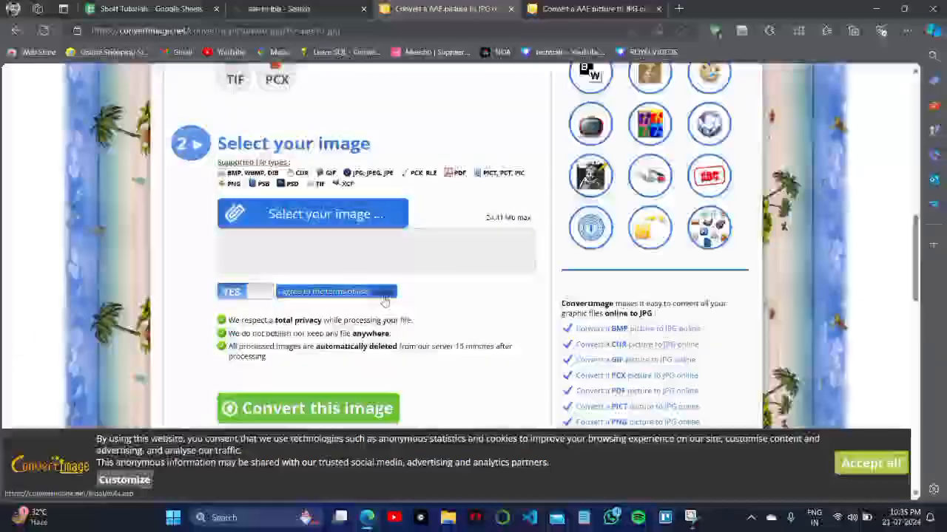
pyautogui.scroll(-3)
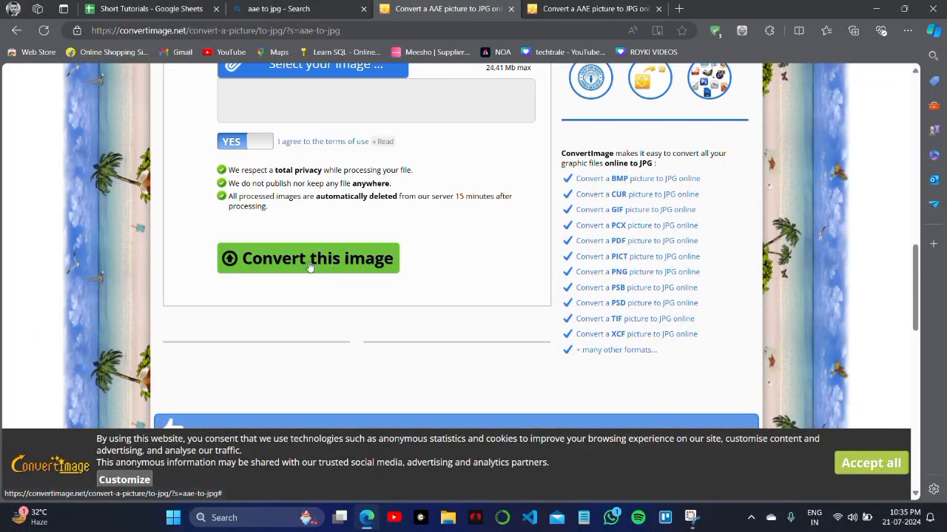
pyautogui.moveTo(648, 106)
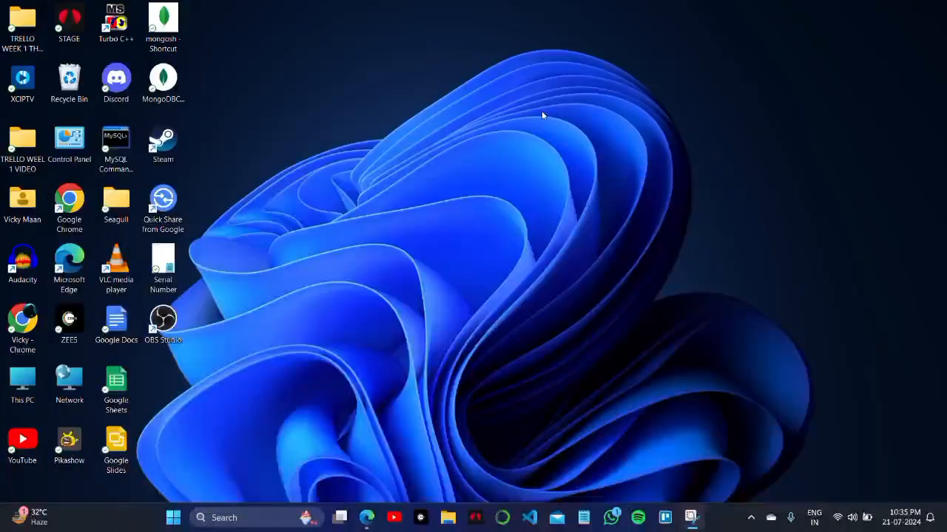
pyautogui.moveTo(571, 157)
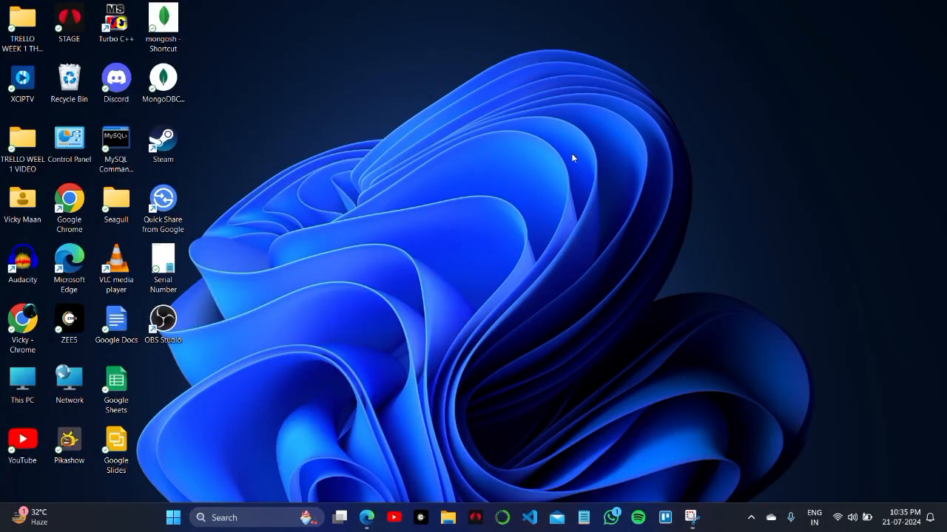
pyautogui.rightClick(570, 157)
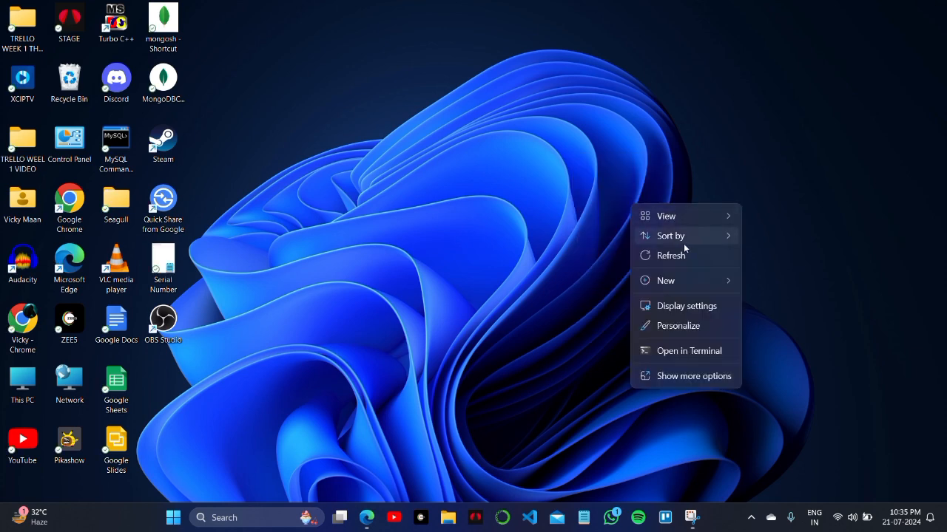
pyautogui.click(402, 132)
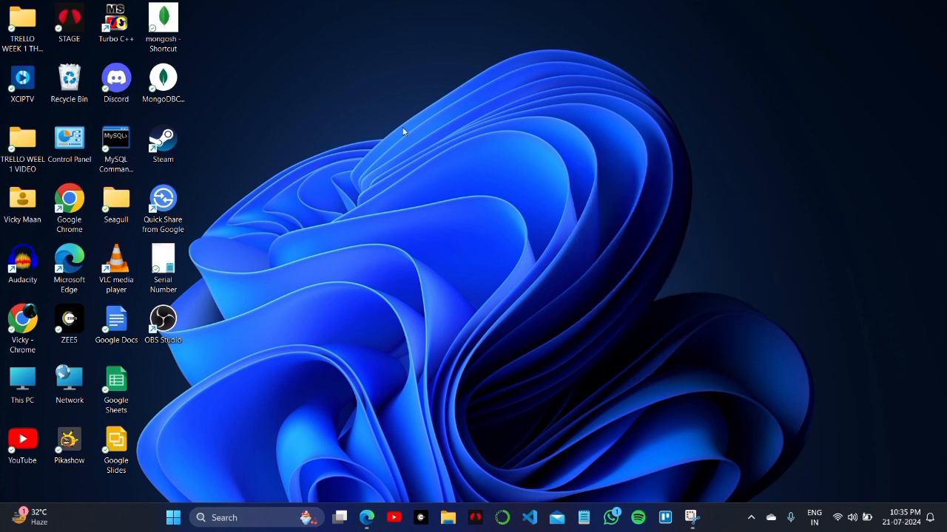